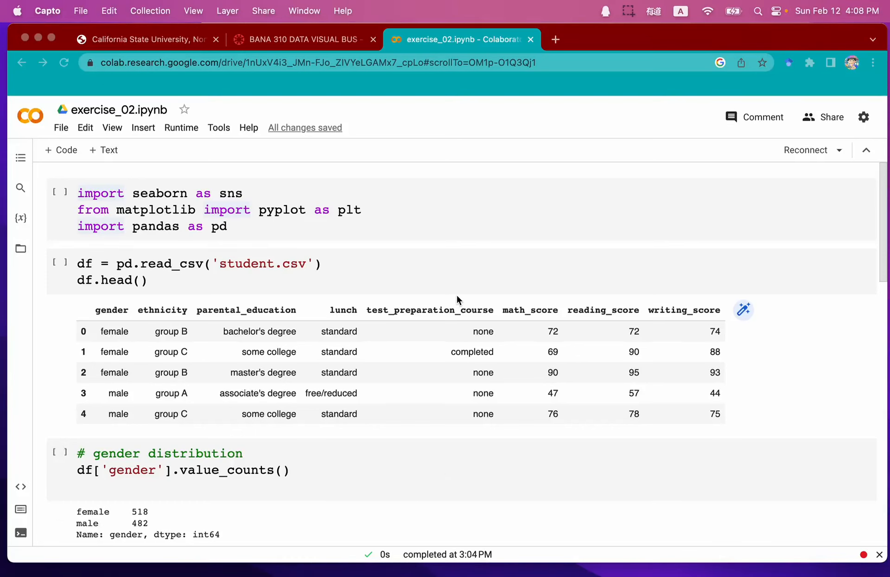
pyautogui.moveTo(377, 206)
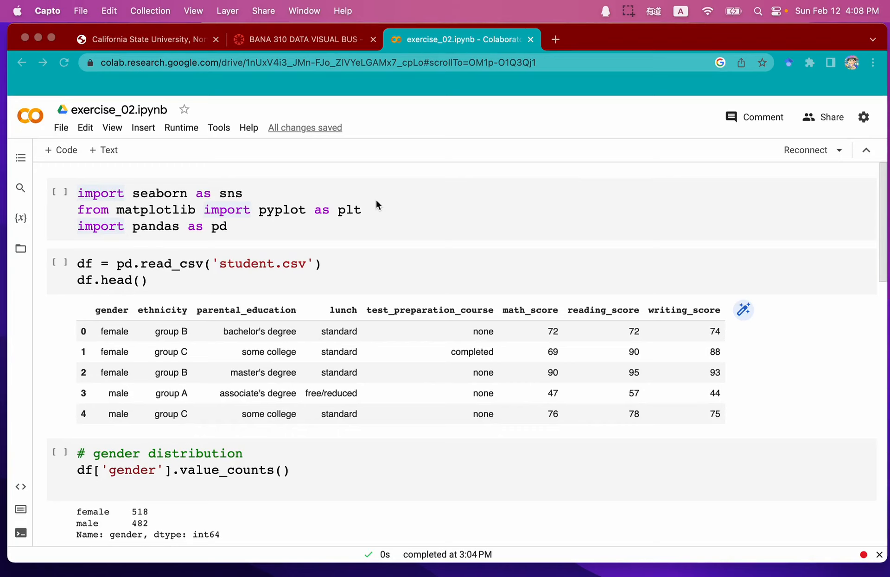
pyautogui.moveTo(143, 134)
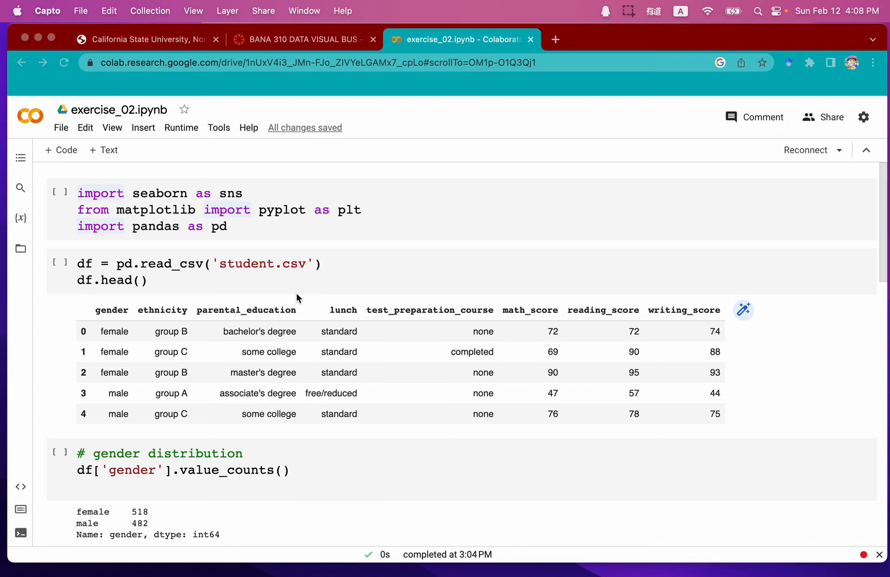
pyautogui.moveTo(259, 255)
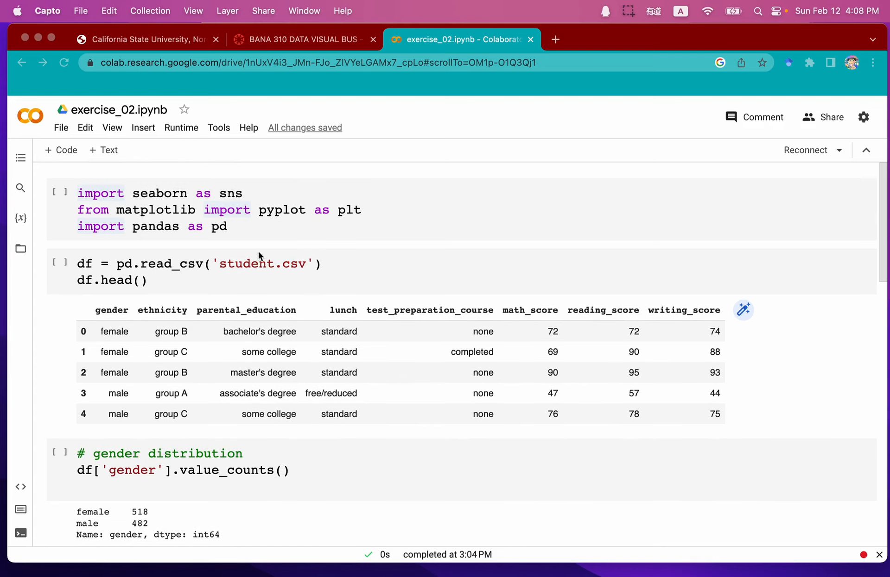
pyautogui.moveTo(159, 206)
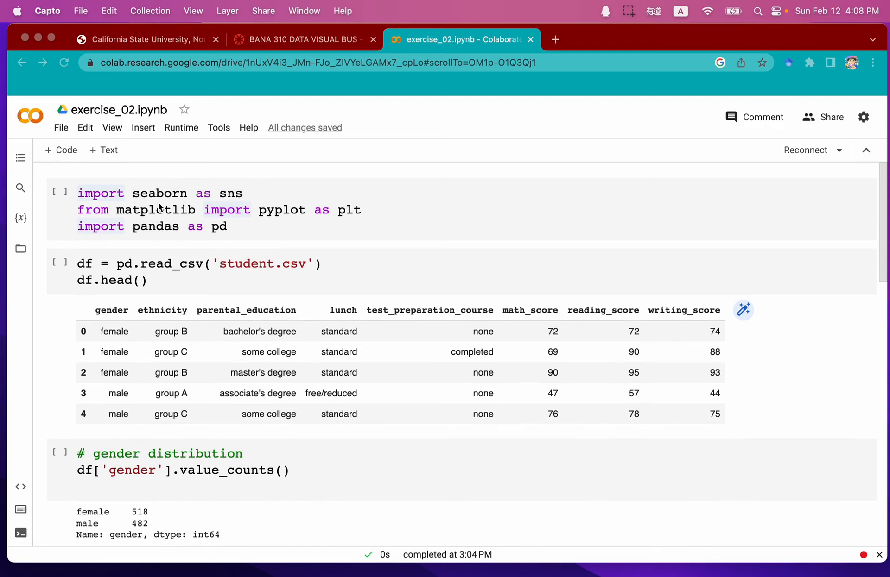
# - Download the exercise_02 notebook from the File menu as exercise_02.ipynb
pyautogui.scroll(-3)
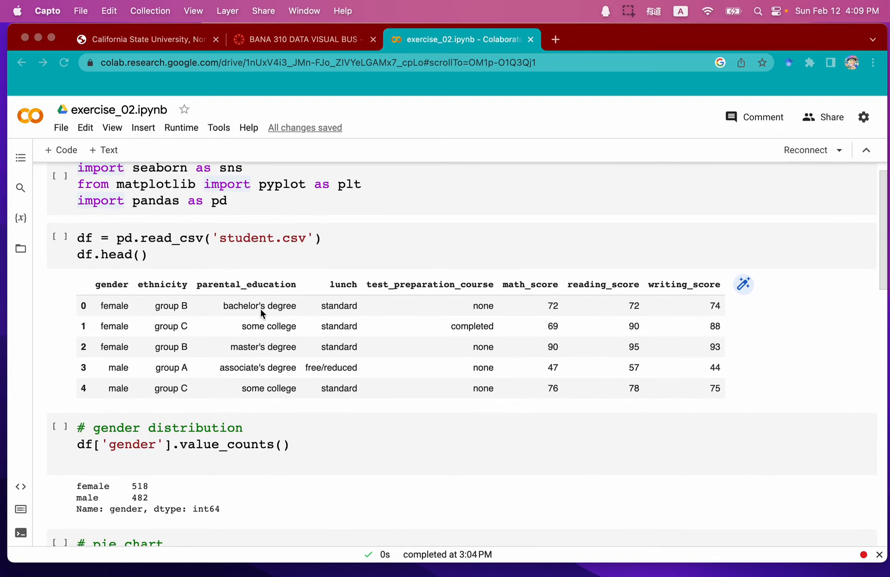
pyautogui.scroll(-3)
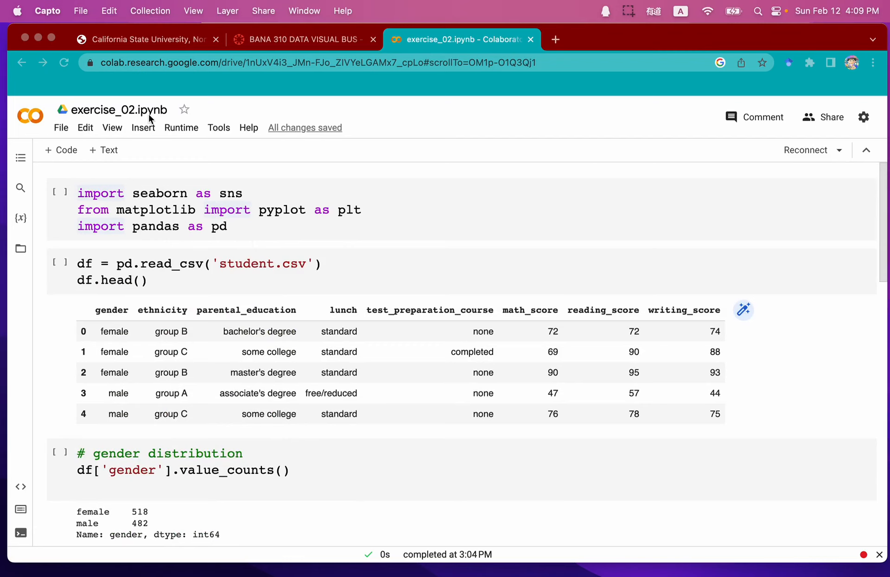
pyautogui.moveTo(148, 228)
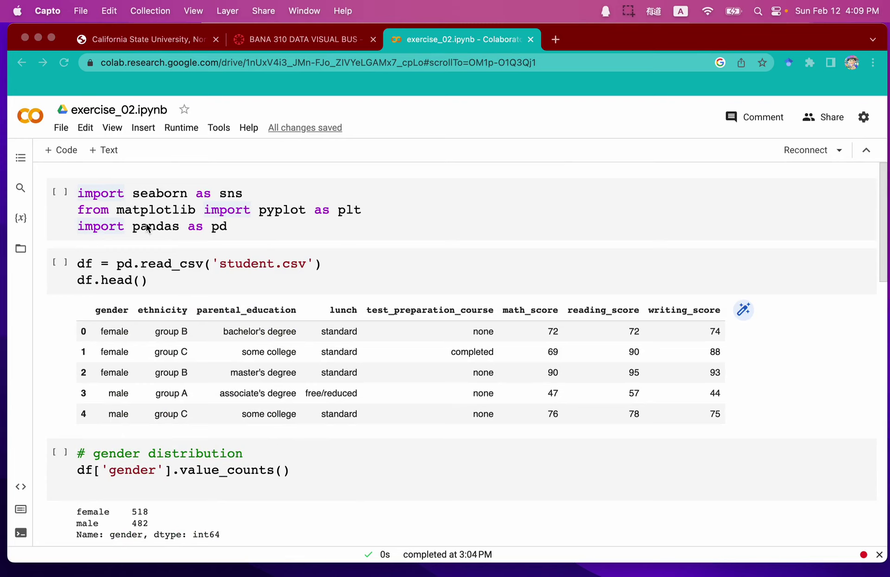
pyautogui.moveTo(221, 251)
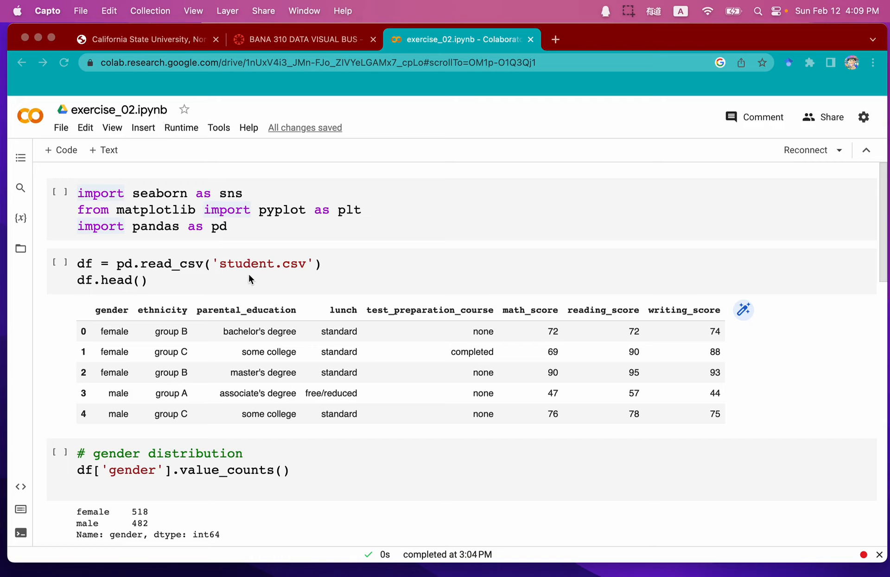
pyautogui.moveTo(218, 180)
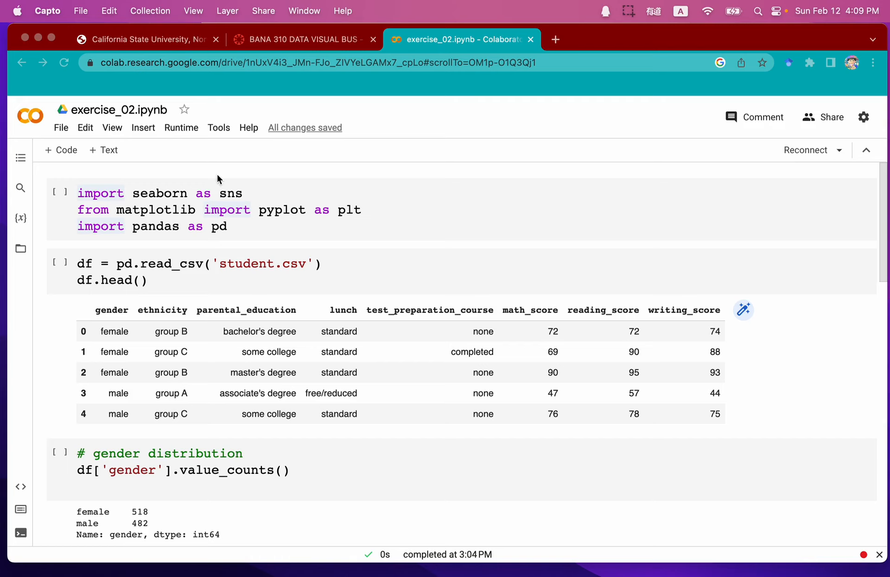
pyautogui.moveTo(143, 120)
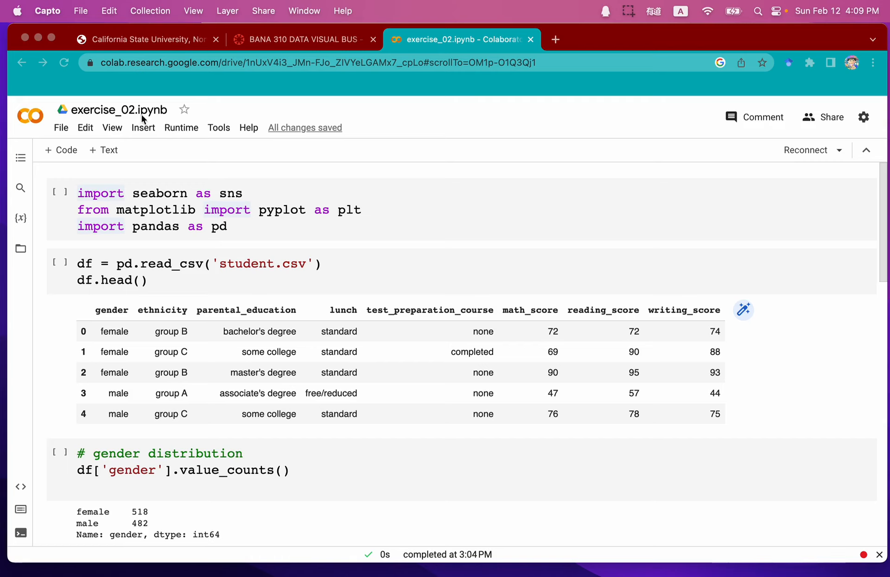
pyautogui.moveTo(193, 156)
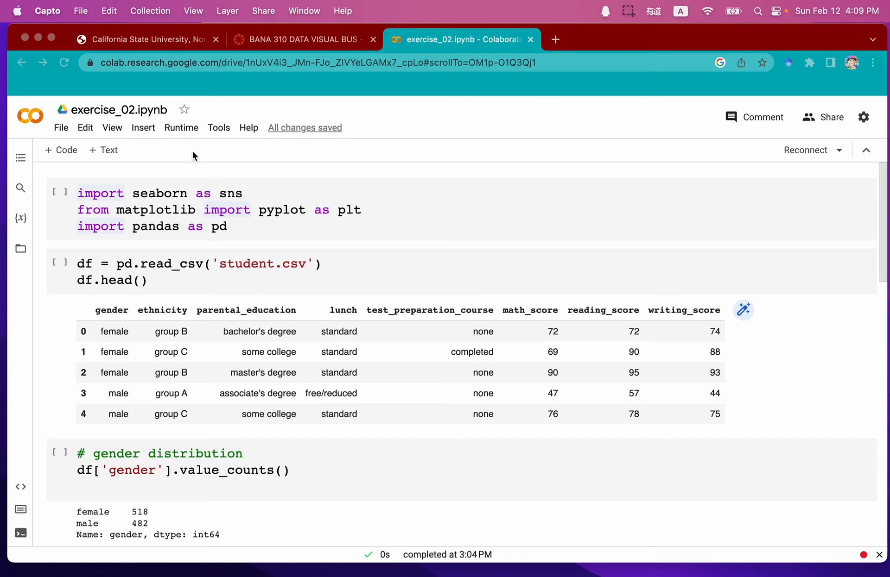
pyautogui.moveTo(241, 251)
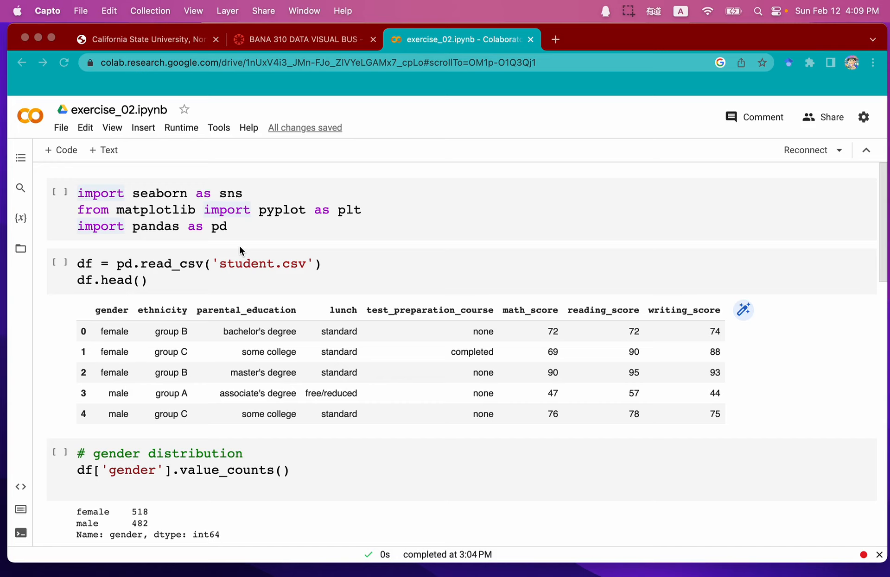
pyautogui.moveTo(211, 284)
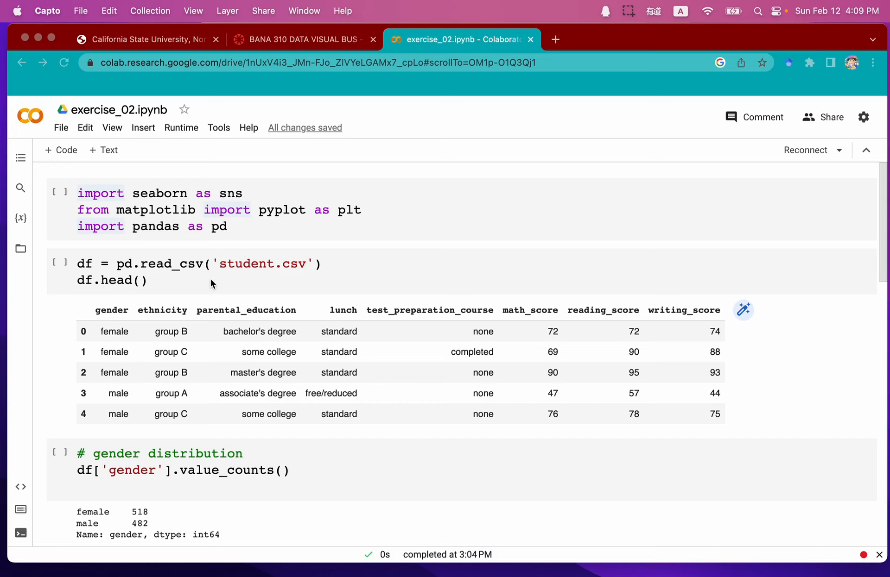
pyautogui.moveTo(130, 142)
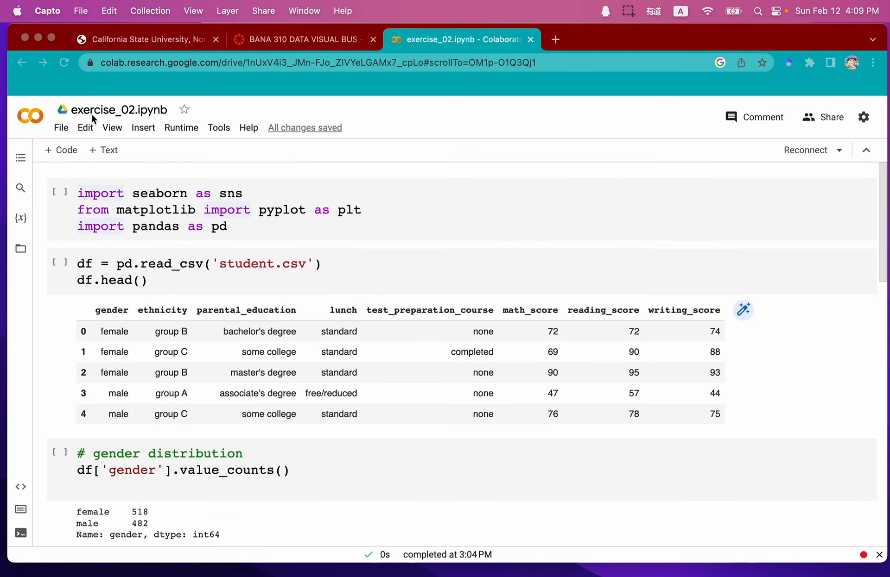
pyautogui.moveTo(169, 125)
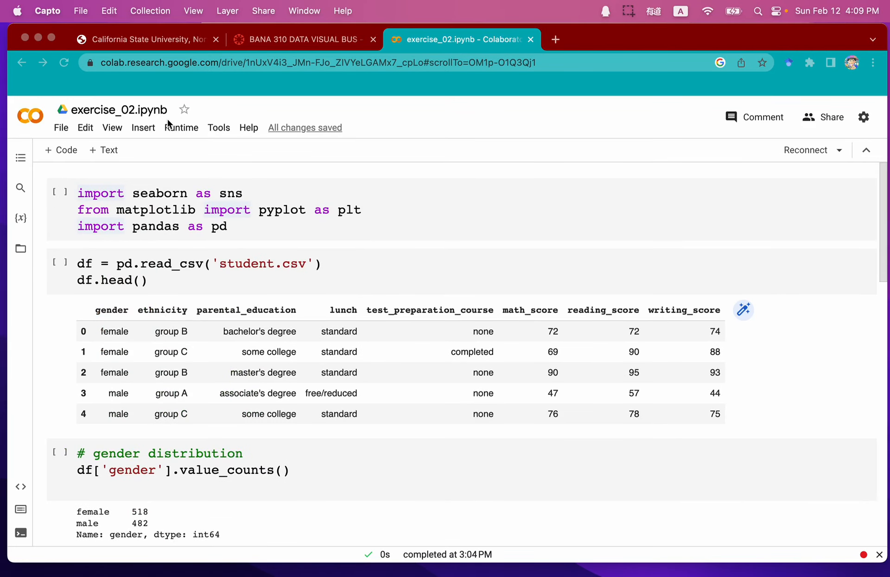
pyautogui.scroll(-3)
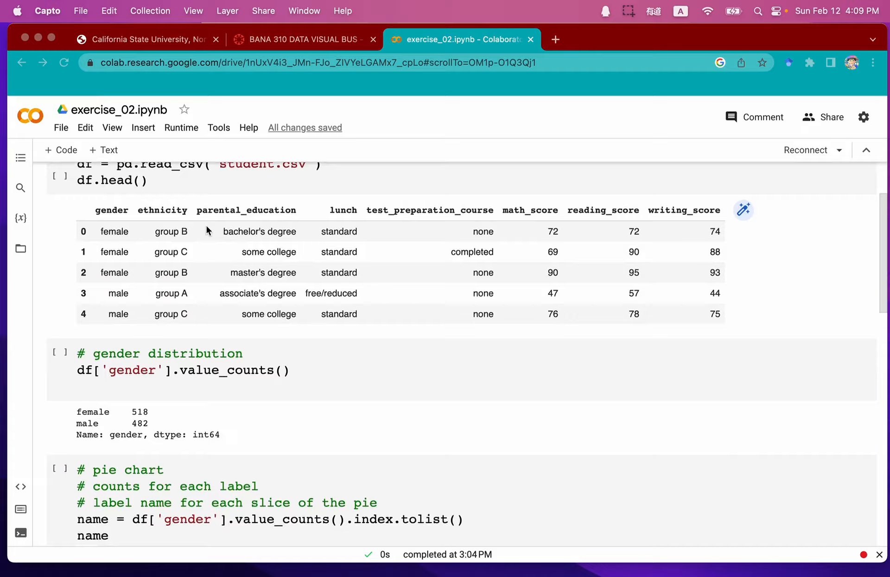
pyautogui.scroll(-3)
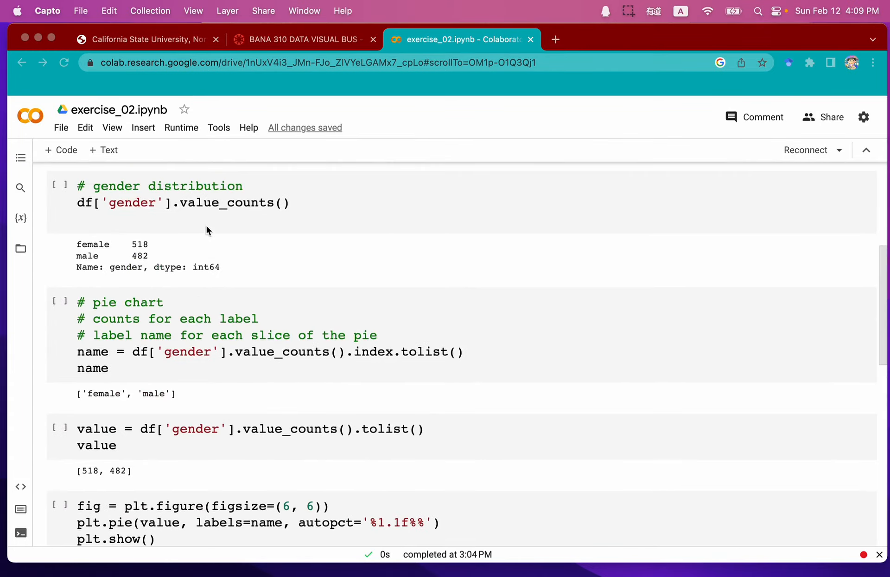
pyautogui.scroll(-3)
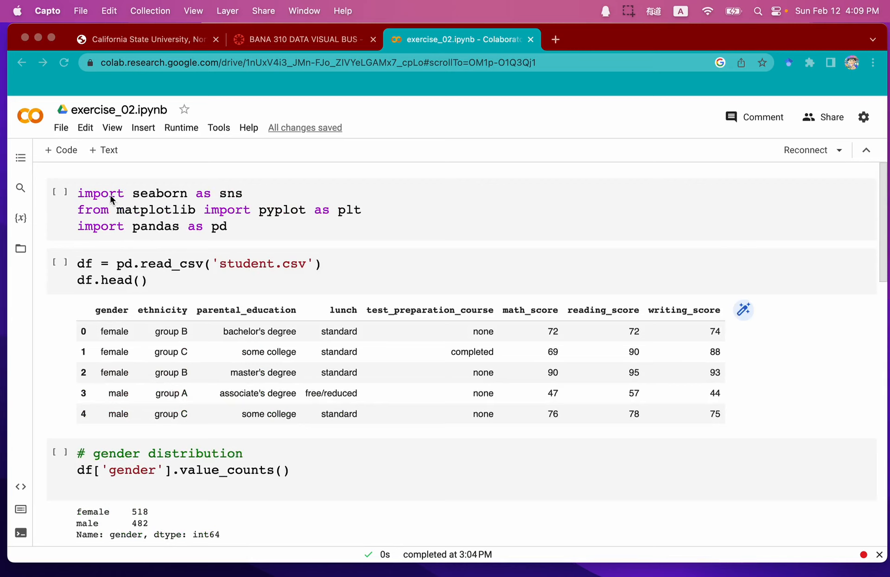
pyautogui.moveTo(56, 200)
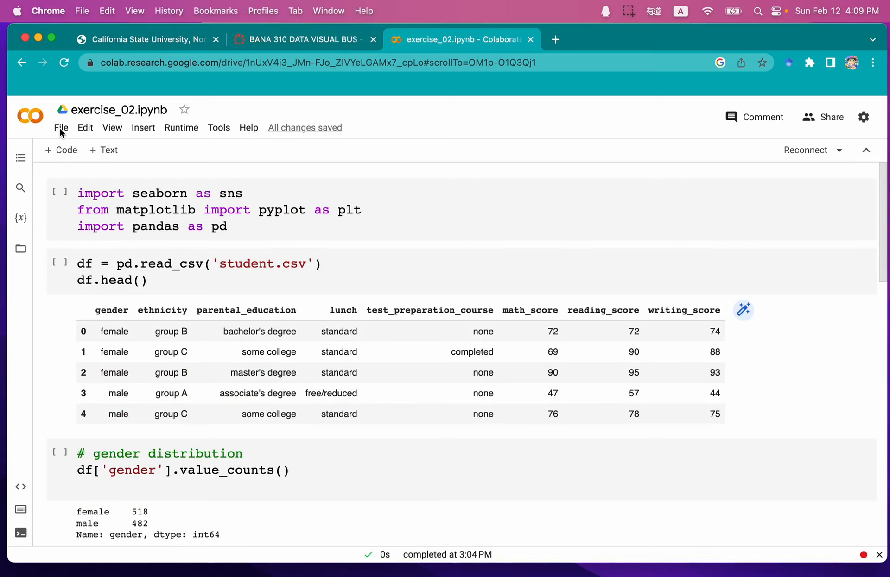
pyautogui.click(61, 128)
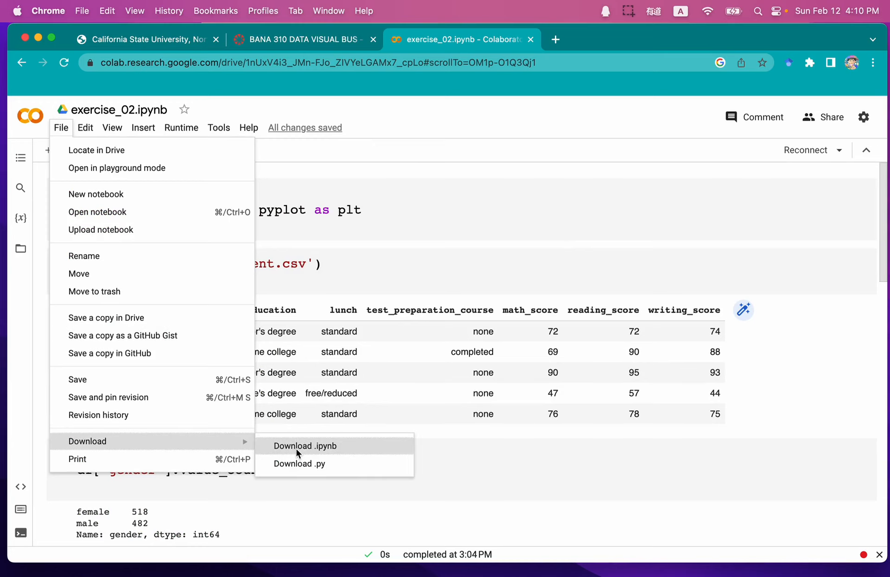
pyautogui.click(305, 447)
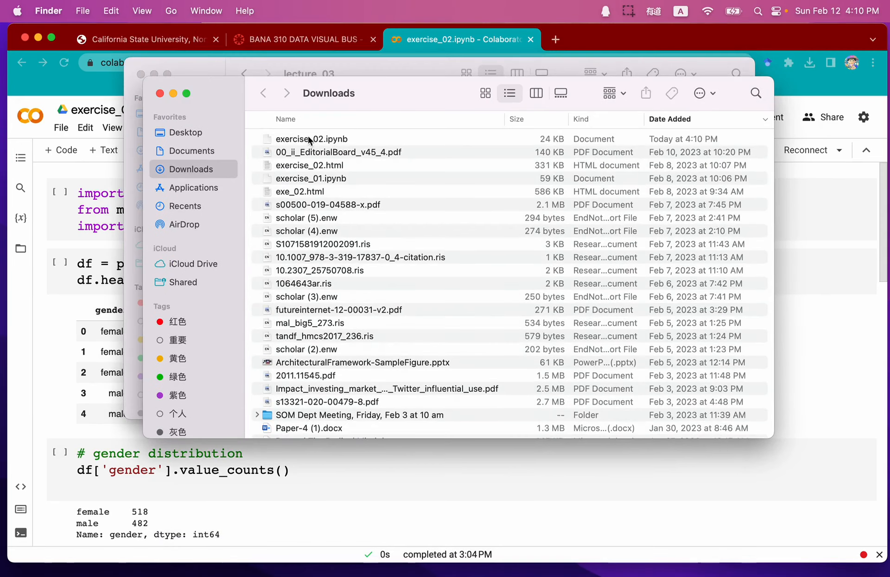
# - Select the newly downloaded exercise_02.ipynb in Finder's Downloads folder
pyautogui.click(310, 139)
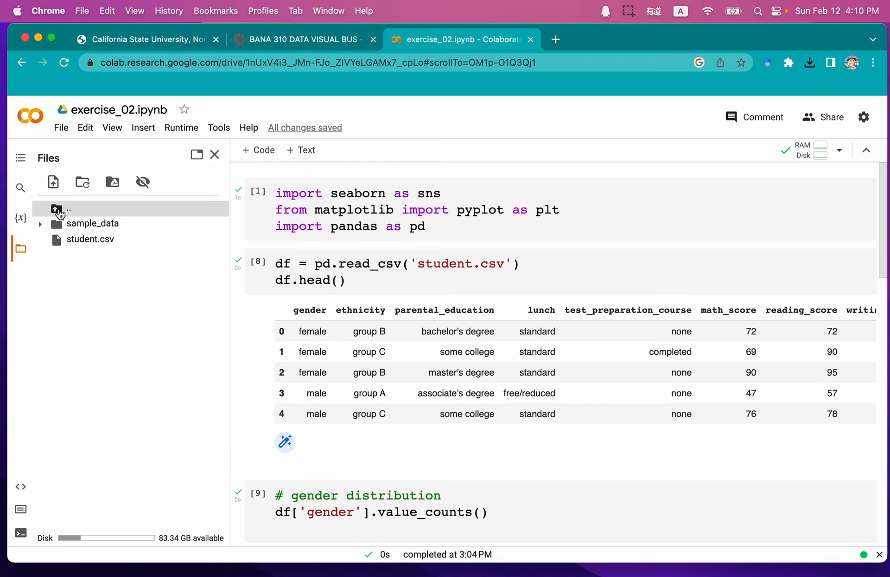
# - Go up to the runtime root in the Files sidebar, then expand and collapse the content folder
pyautogui.click(57, 210)
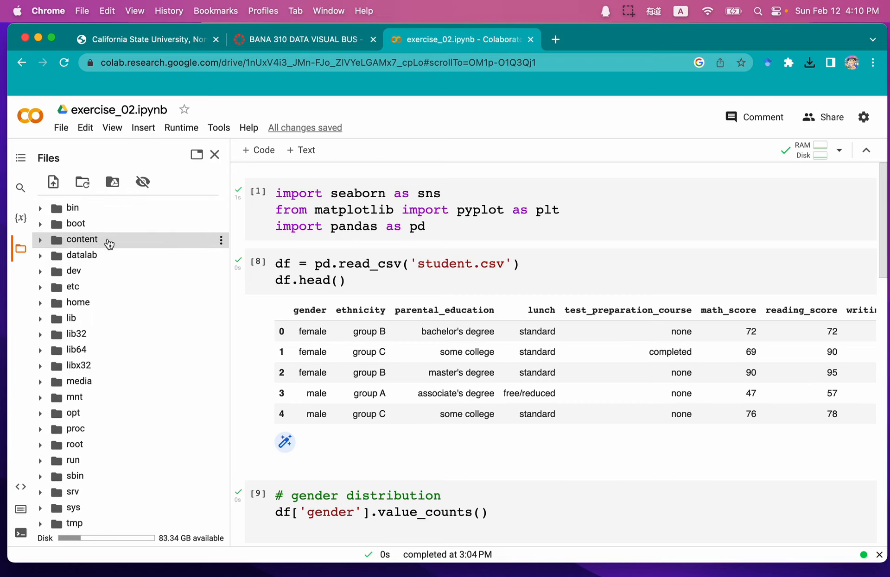
pyautogui.click(40, 239)
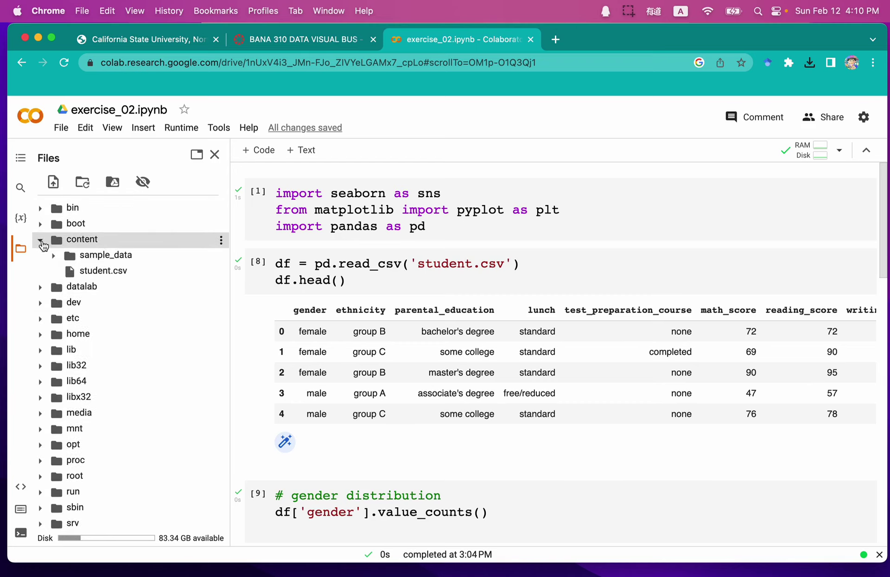
pyautogui.click(41, 239)
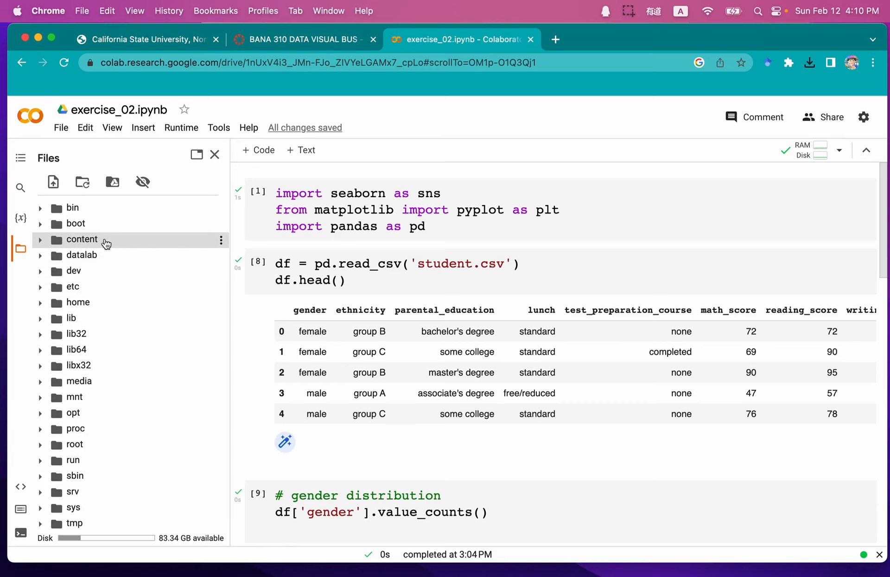
pyautogui.moveTo(206, 239)
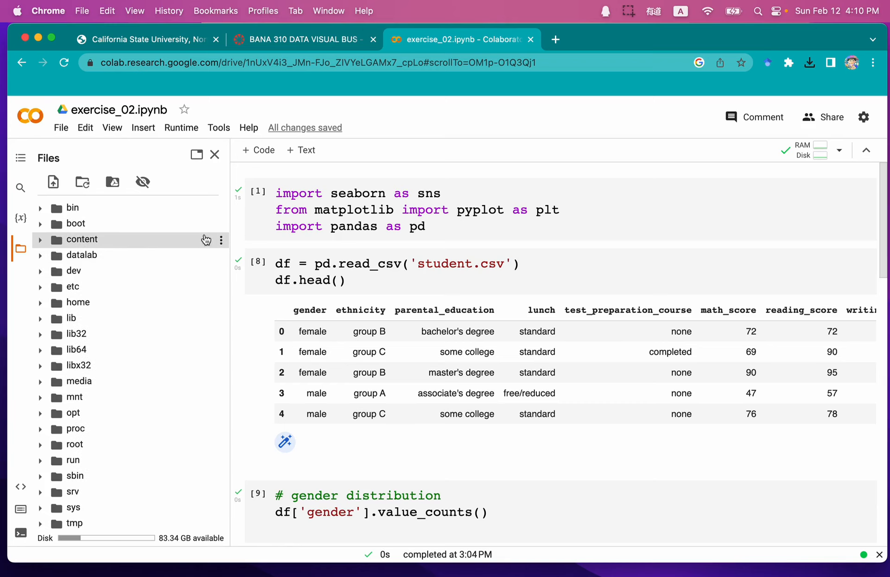
pyautogui.moveTo(221, 242)
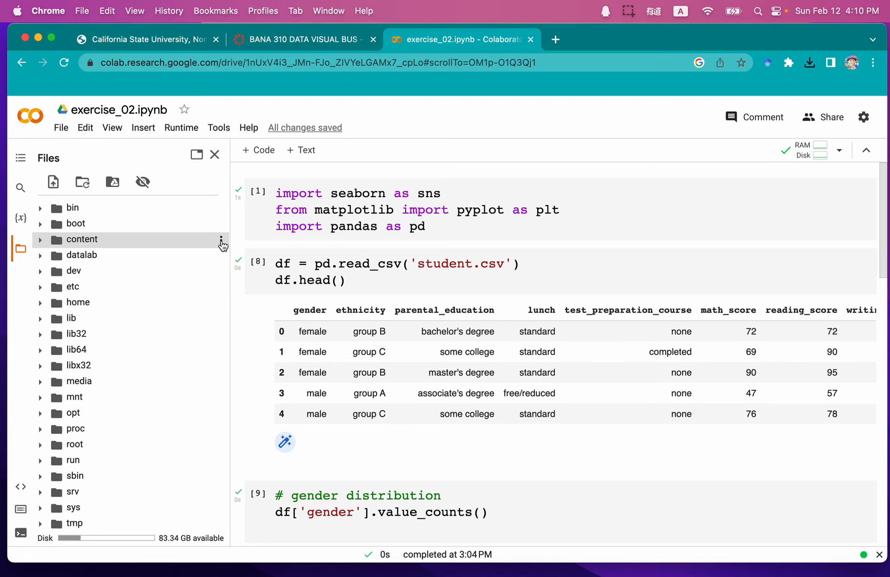
# - Upload exercise_02.ipynb from the Downloads folder into the session files
pyautogui.click(53, 182)
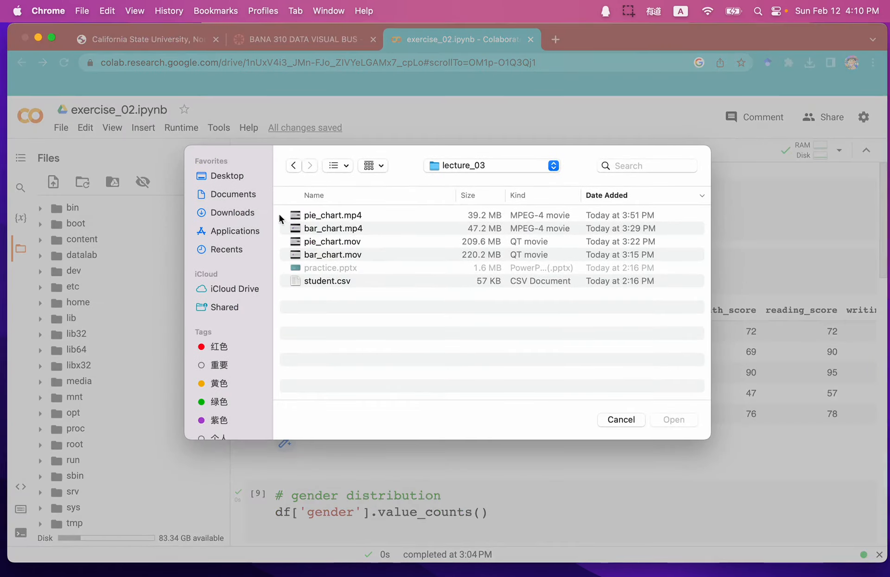
pyautogui.click(227, 176)
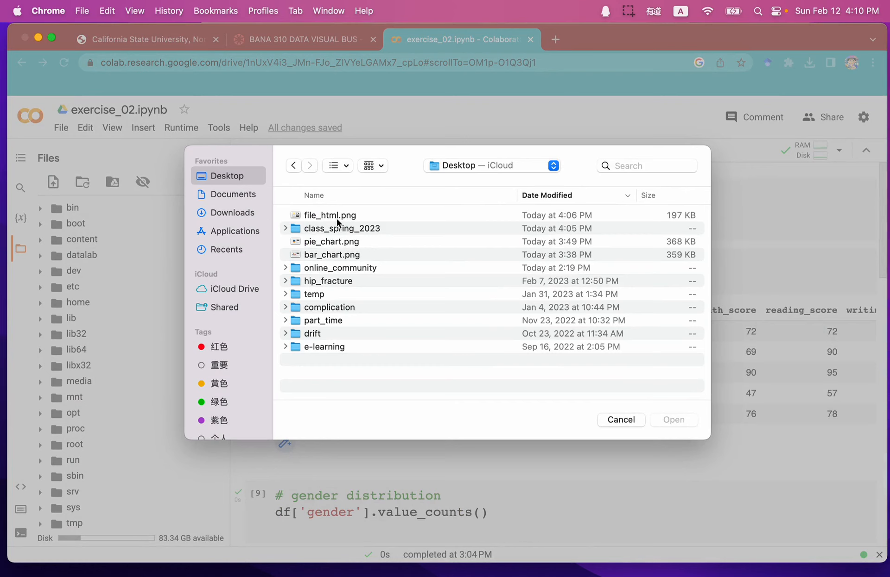
pyautogui.click(233, 194)
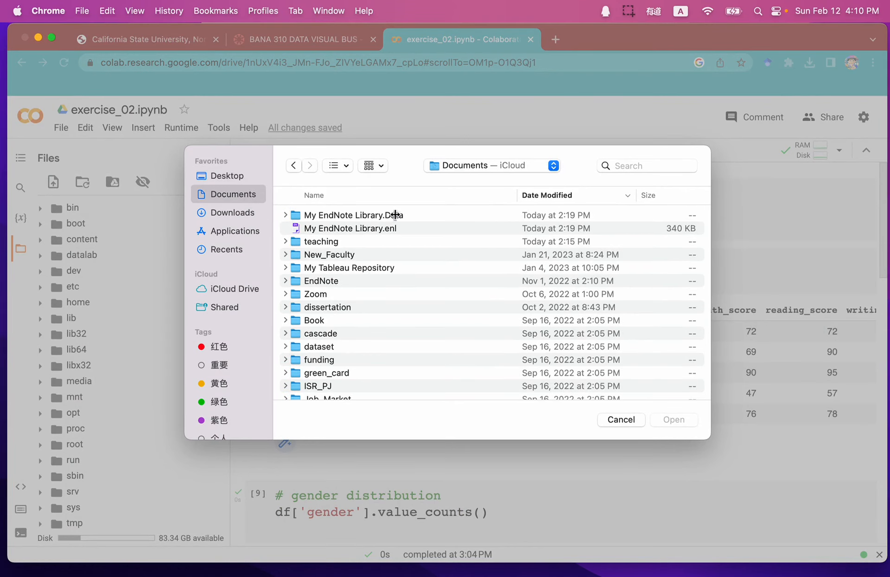
pyautogui.click(233, 213)
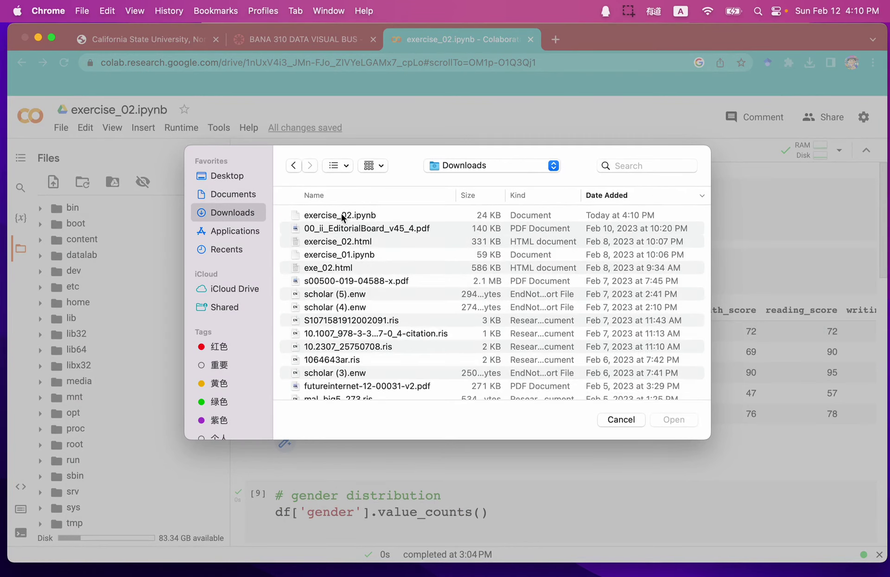
pyautogui.click(339, 215)
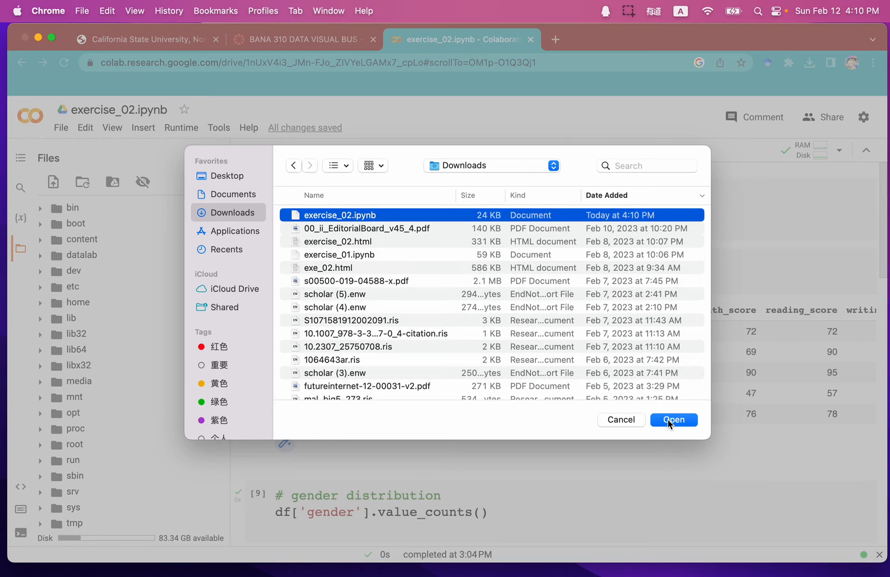
pyautogui.click(674, 420)
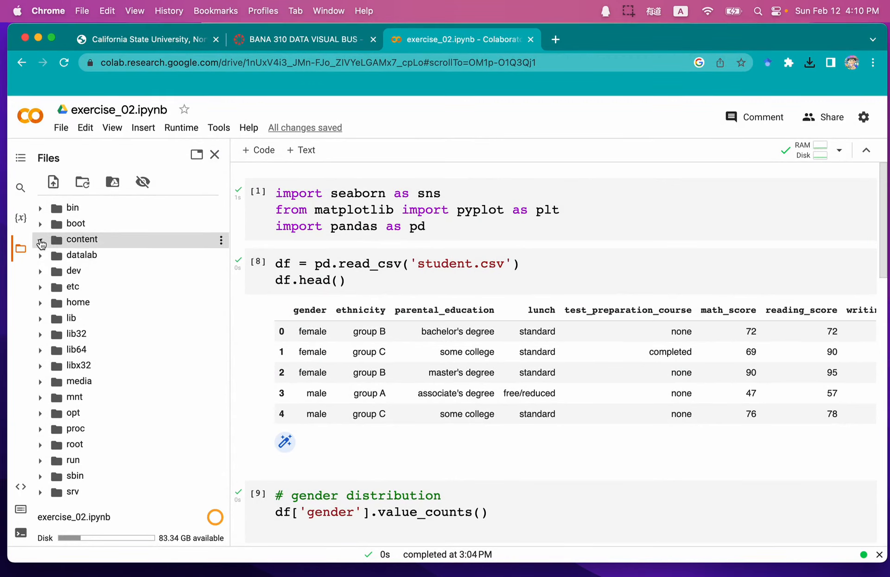
# - Expand the content folder to confirm exercise_02.ipynb sits beside student.csv
pyautogui.click(40, 239)
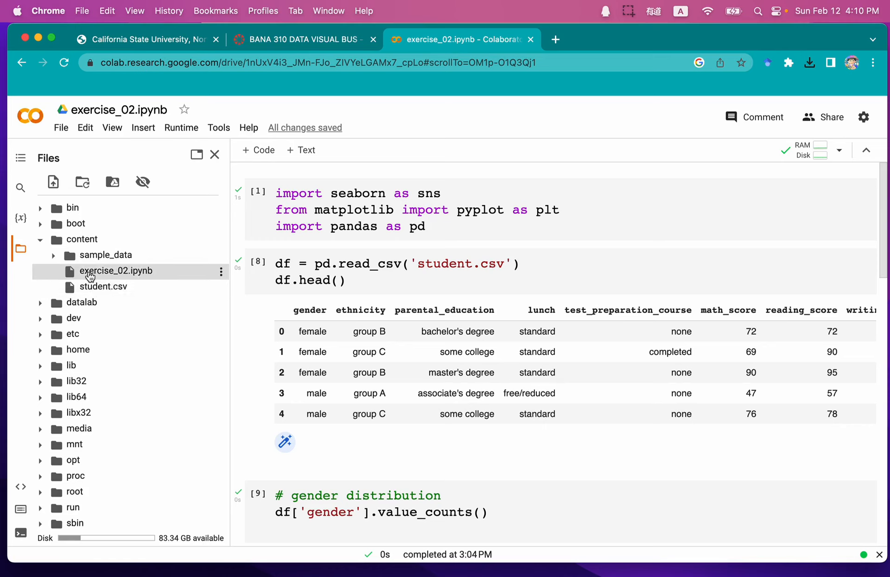
pyautogui.moveTo(122, 278)
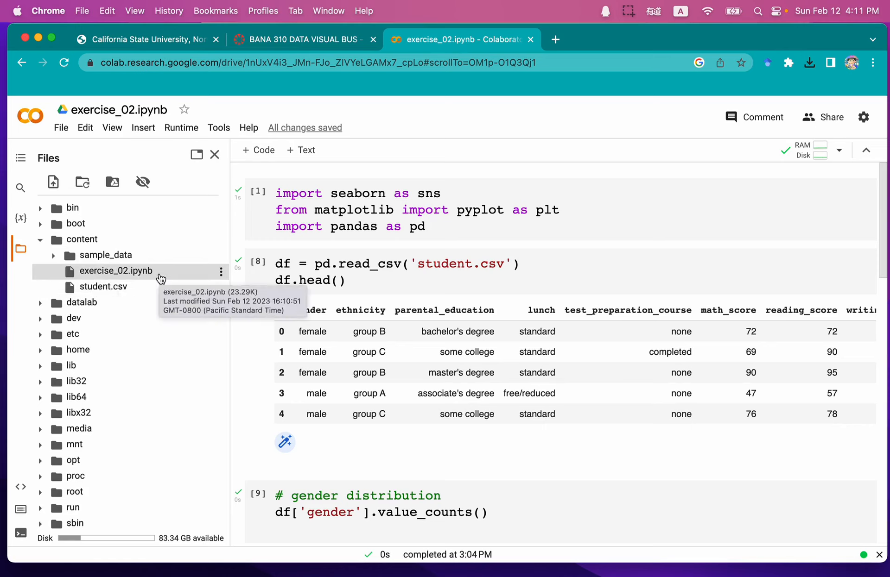
pyautogui.moveTo(182, 273)
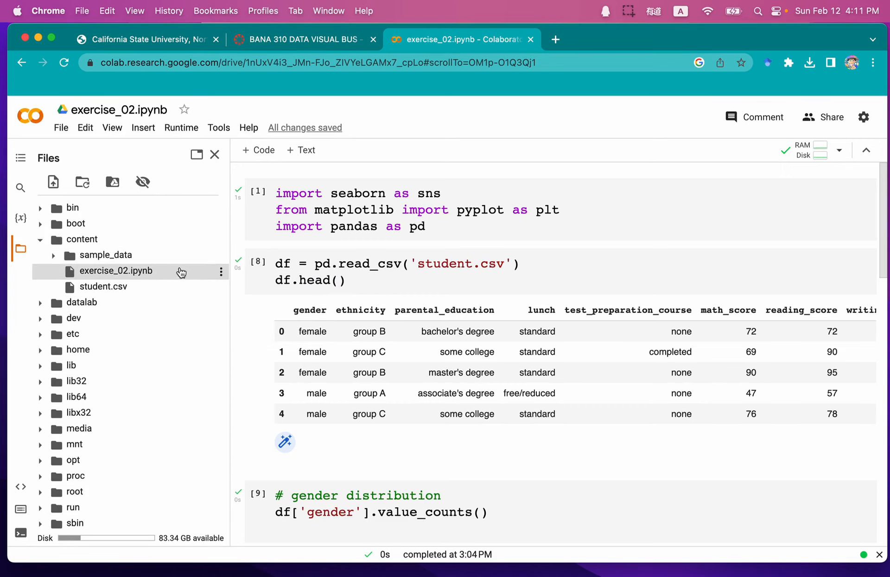
pyautogui.moveTo(163, 277)
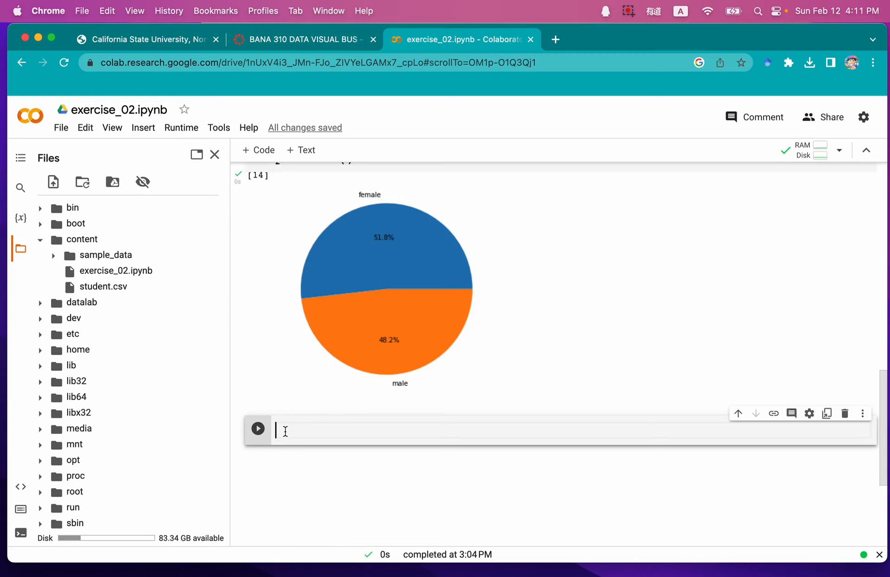
pyautogui.moveTo(313, 427)
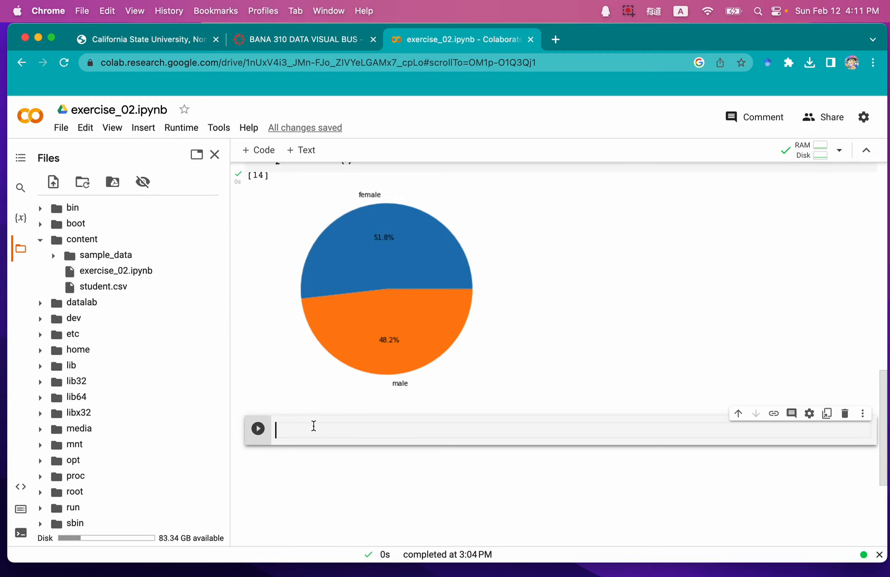
# - Type '!jupyter nbconvert -- to html exercise_02.ipynb' in the new cell, autocompleting the file name
pyautogui.scroll(-3)
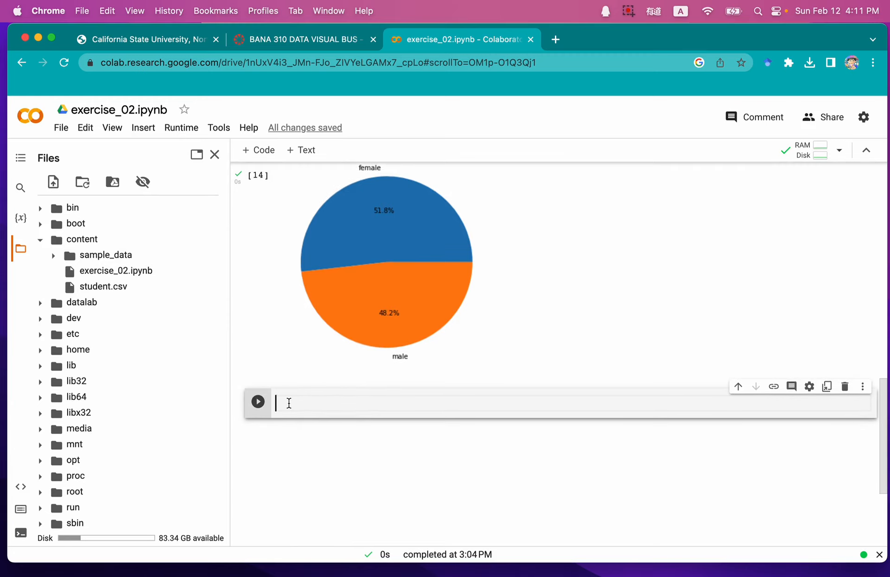
pyautogui.write('!')
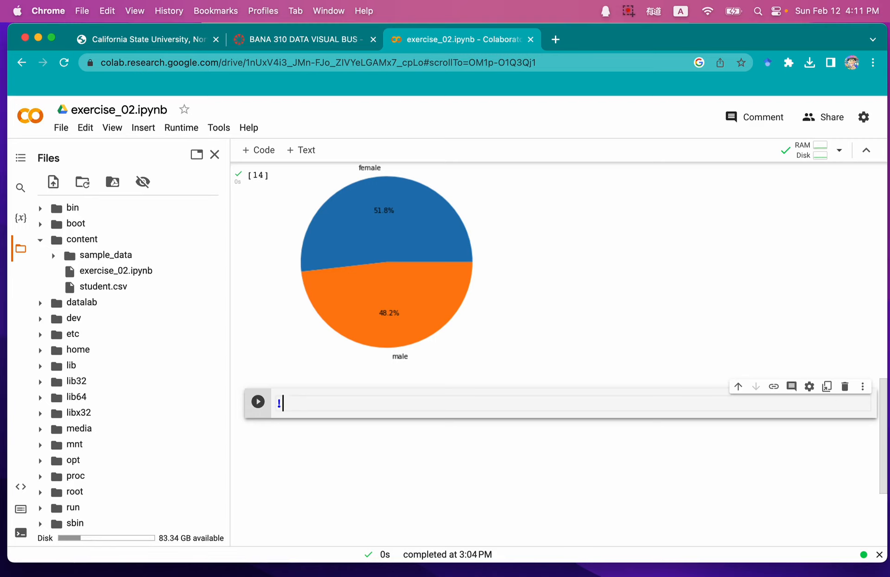
pyautogui.write('jupyt')
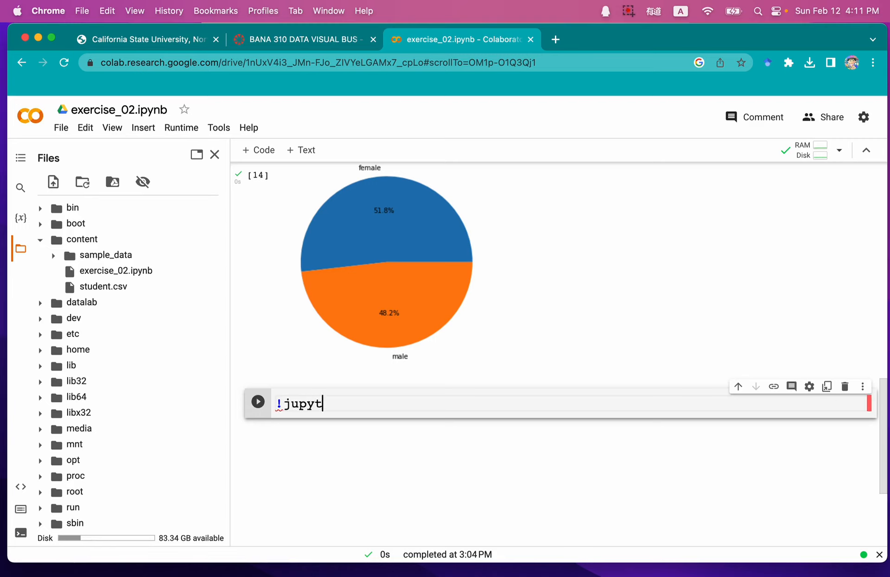
pyautogui.write('er nb')
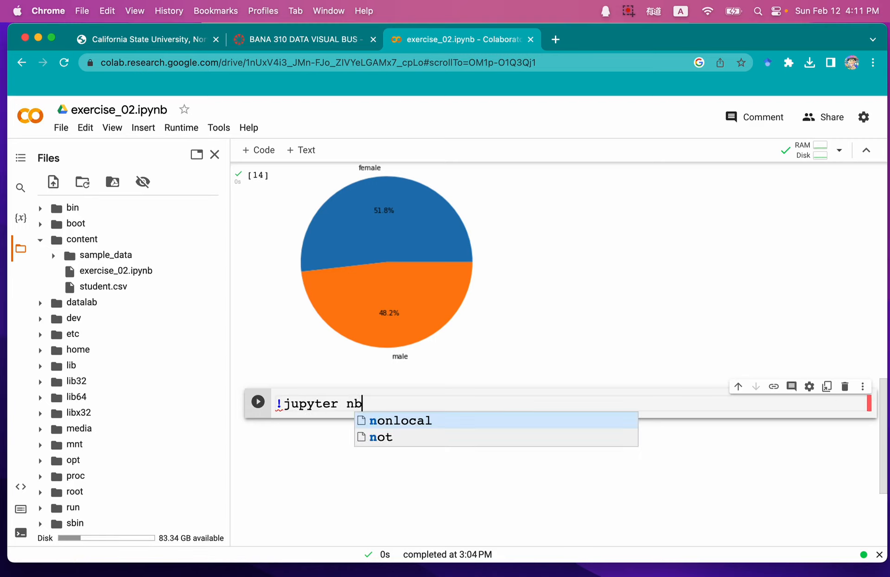
pyautogui.write('con')
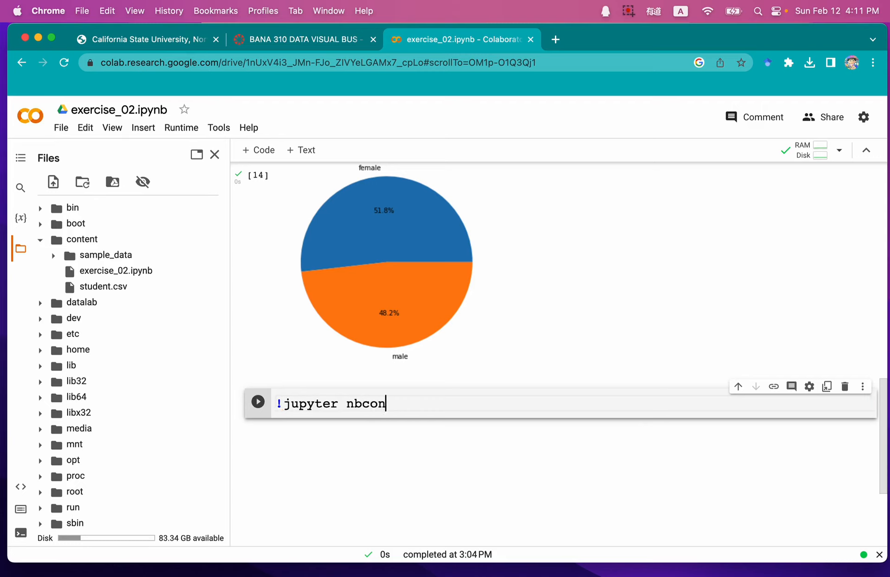
pyautogui.write('vert')
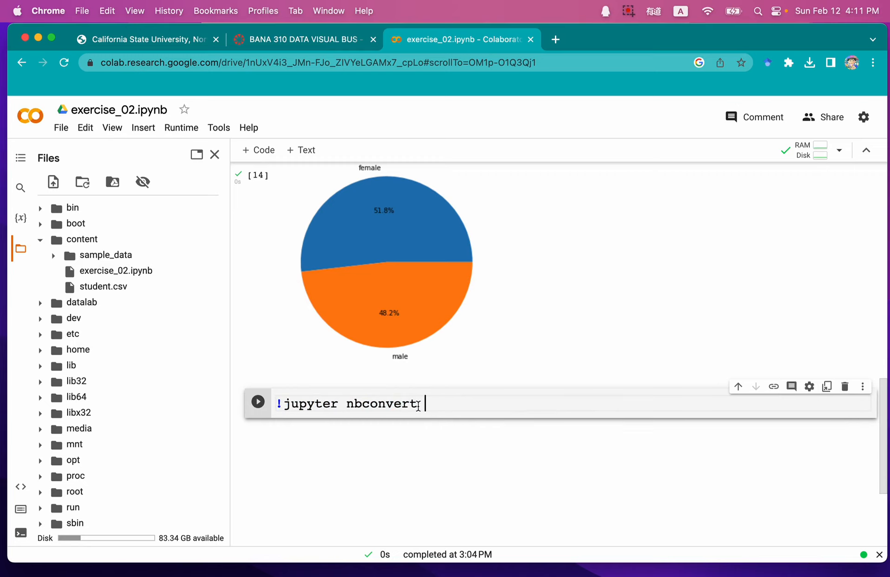
pyautogui.write('-- to he')
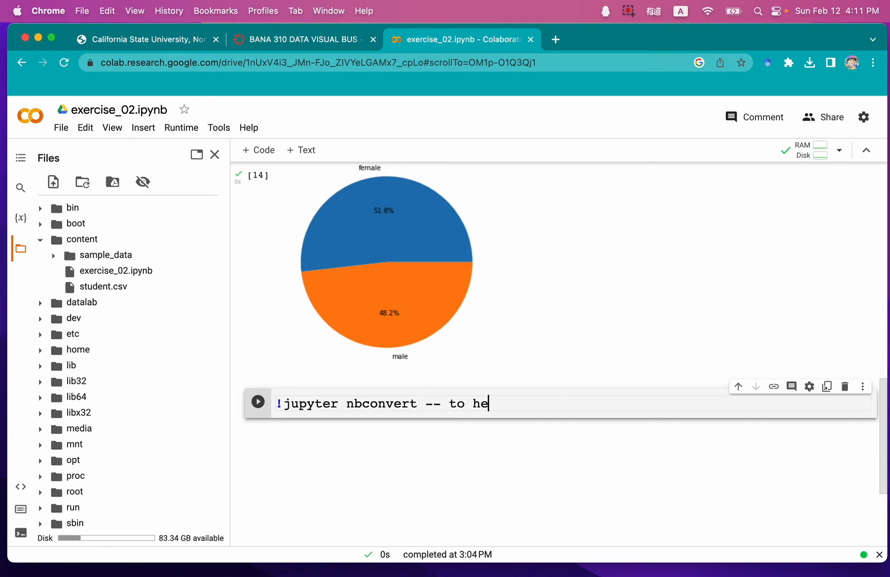
pyautogui.write('tml')
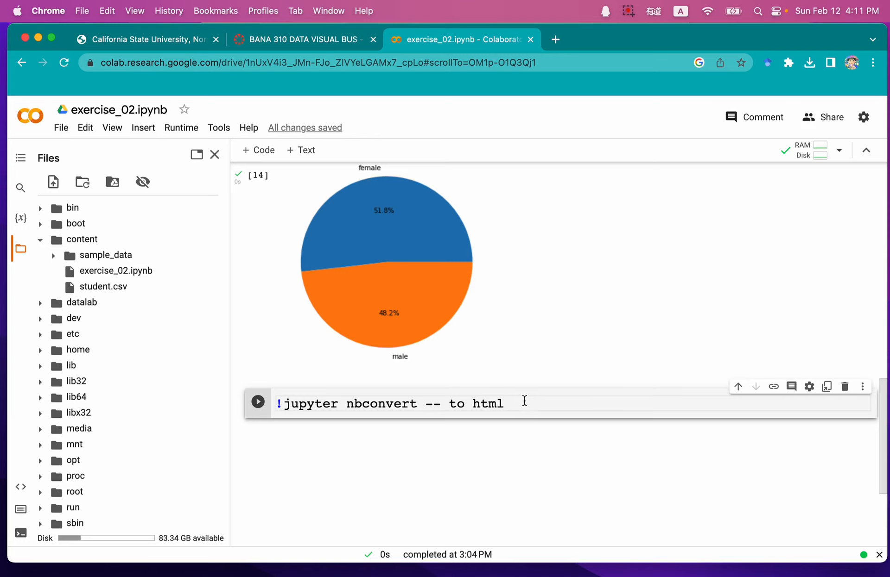
pyautogui.write('exer')
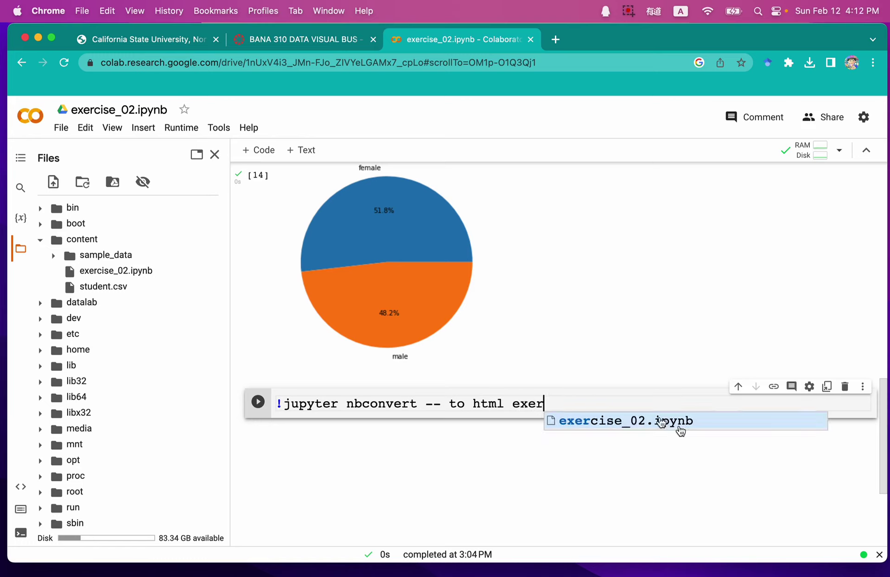
pyautogui.click(625, 421)
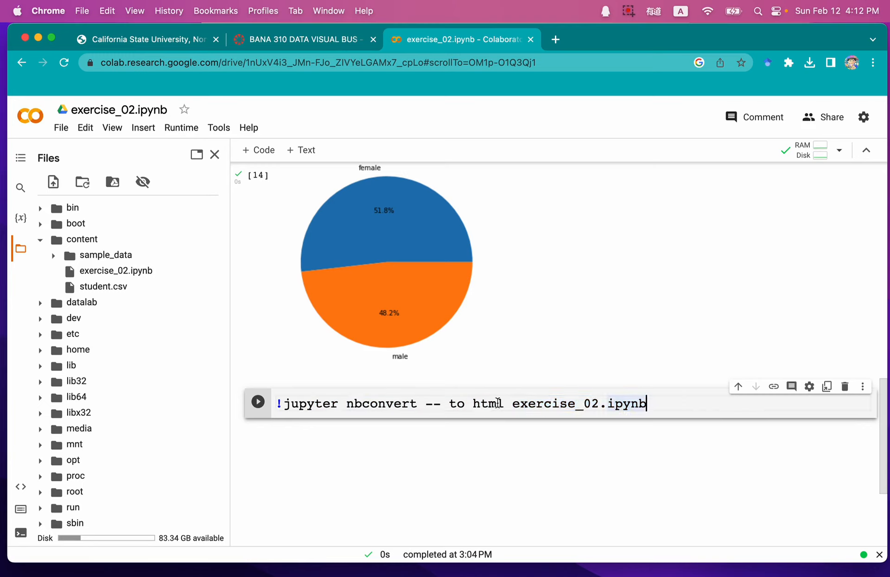
# - Run the nbconvert cell and view the output reporting exercise_02.html was written
pyautogui.click(258, 403)
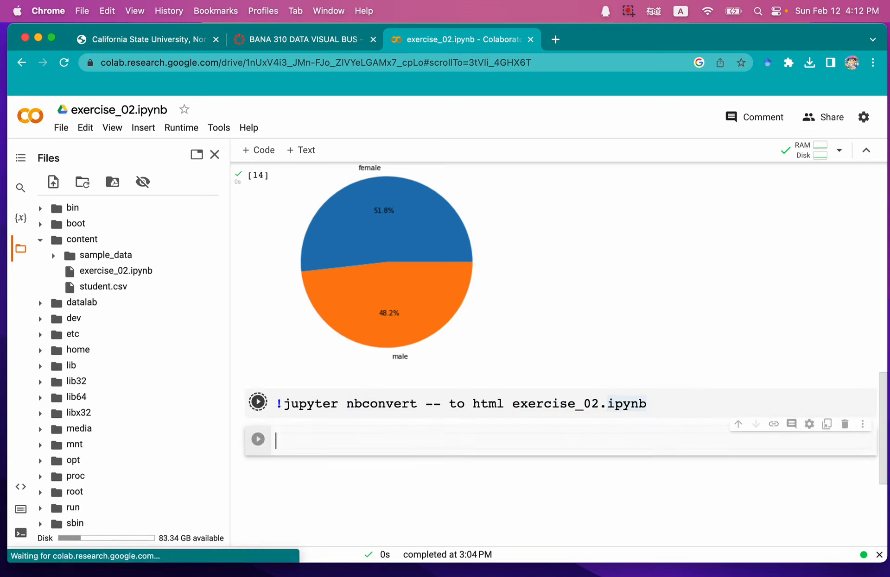
pyautogui.click(257, 403)
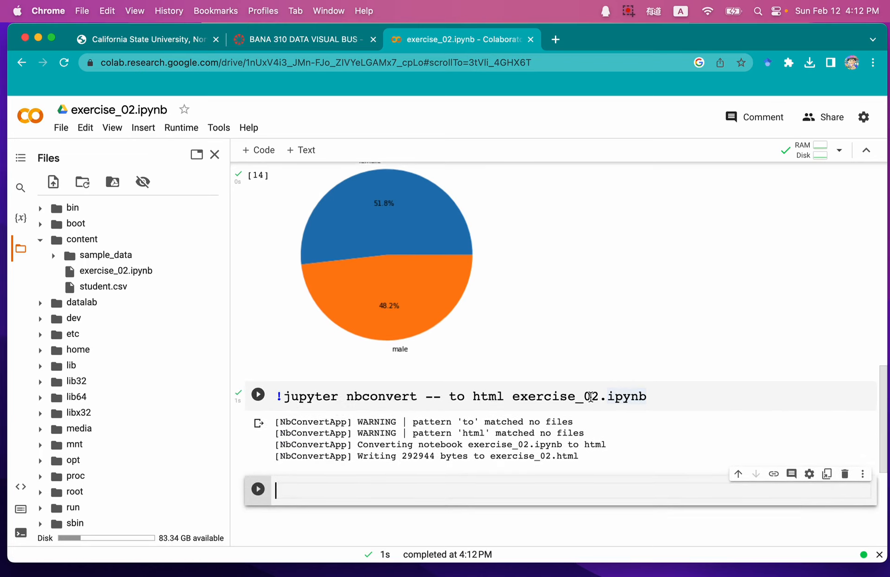
pyautogui.scroll(-3)
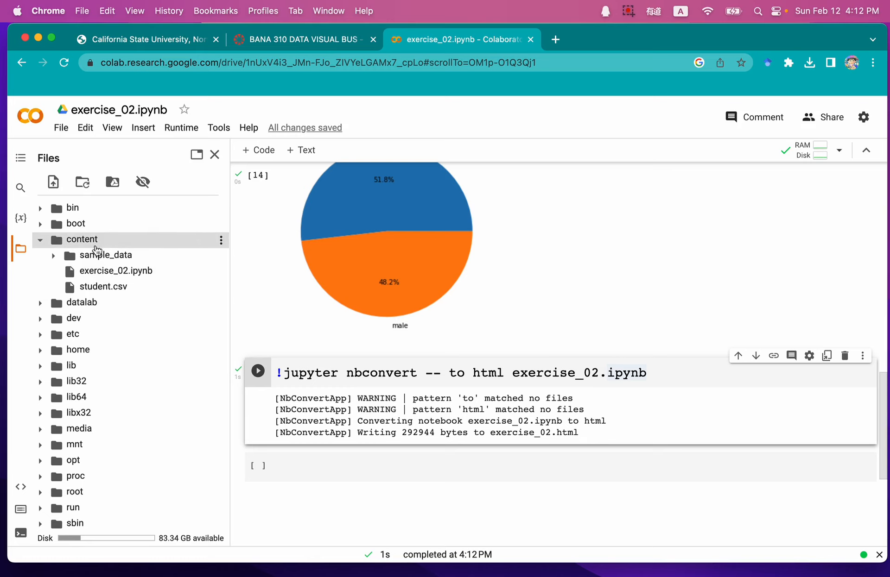
# - Refresh the content folder, then open the downloaded exercise_02 (1).html from Downloads
pyautogui.click(221, 240)
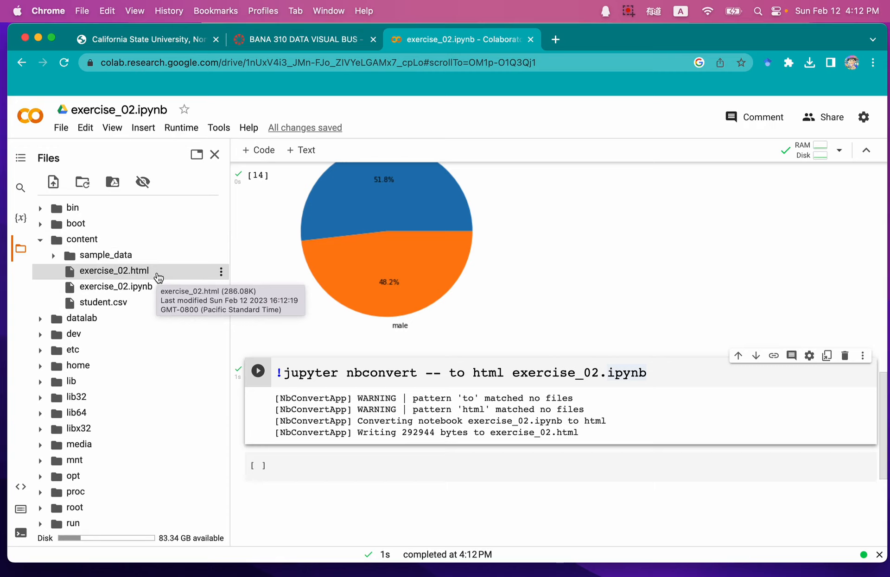
pyautogui.moveTo(221, 273)
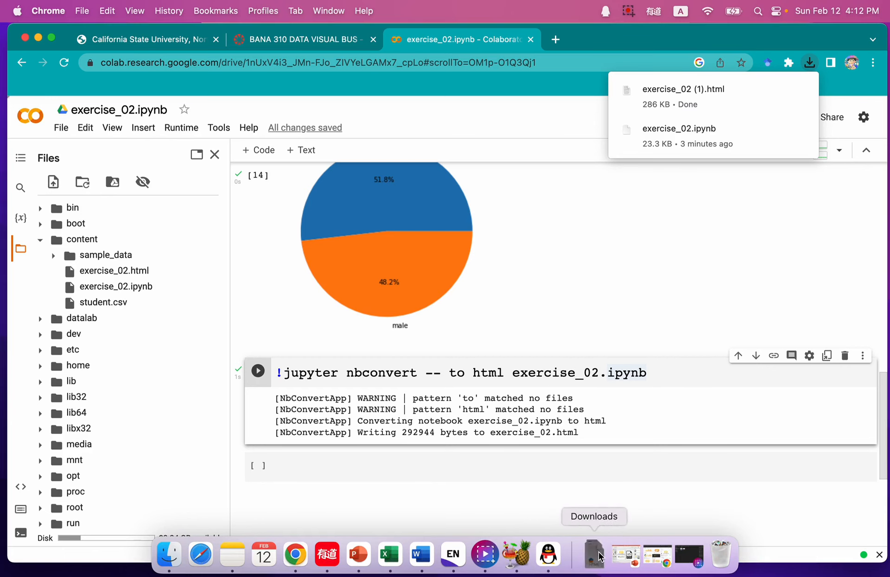
pyautogui.click(594, 553)
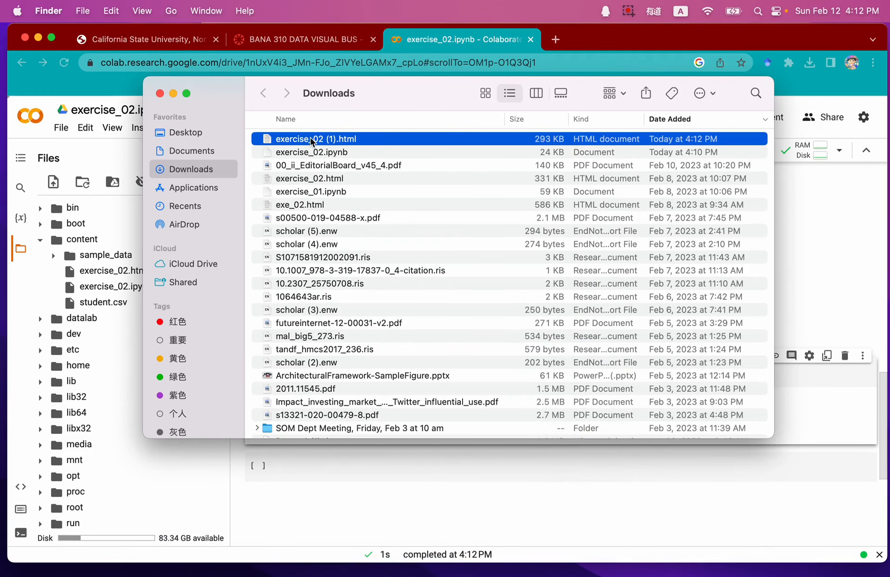
pyautogui.doubleClick(312, 139)
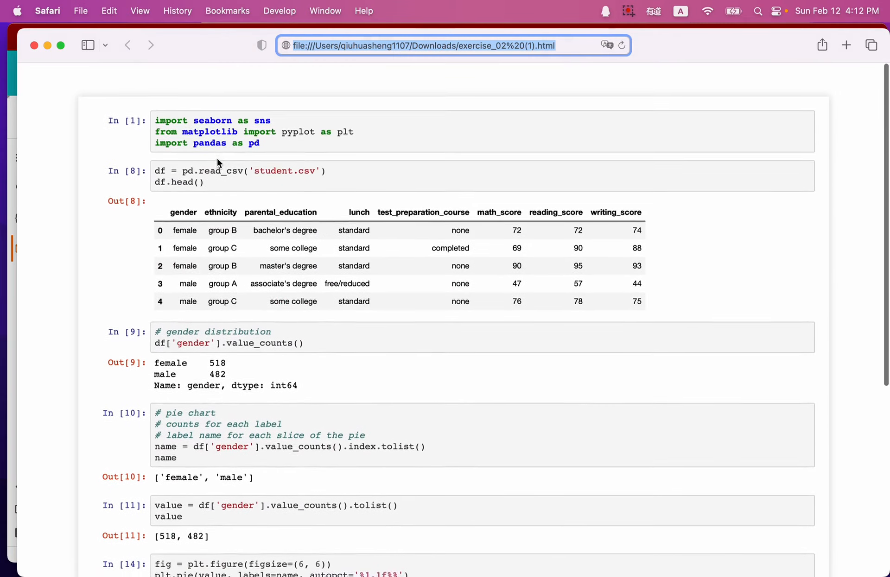
# - Scroll the Safari page down to the pie chart code and its chart output
pyautogui.scroll(-3)
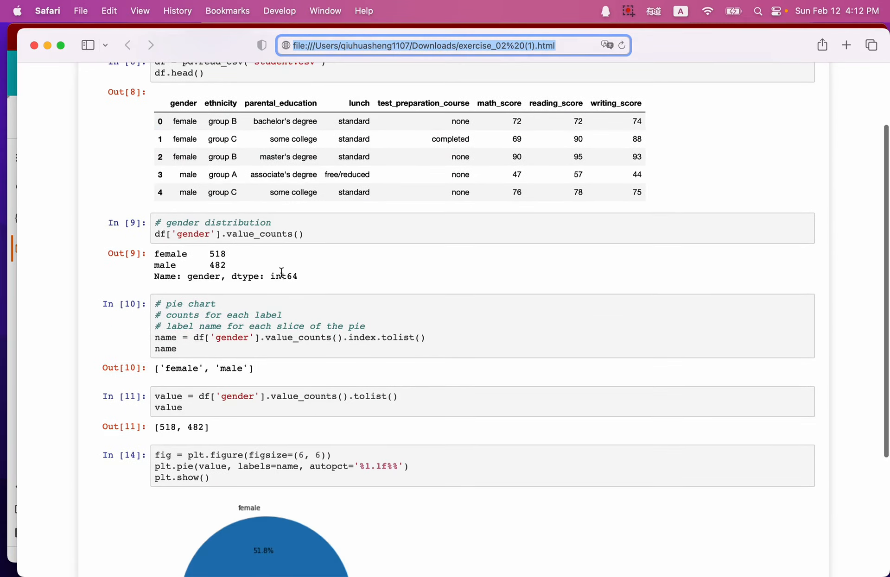
pyautogui.scroll(-3)
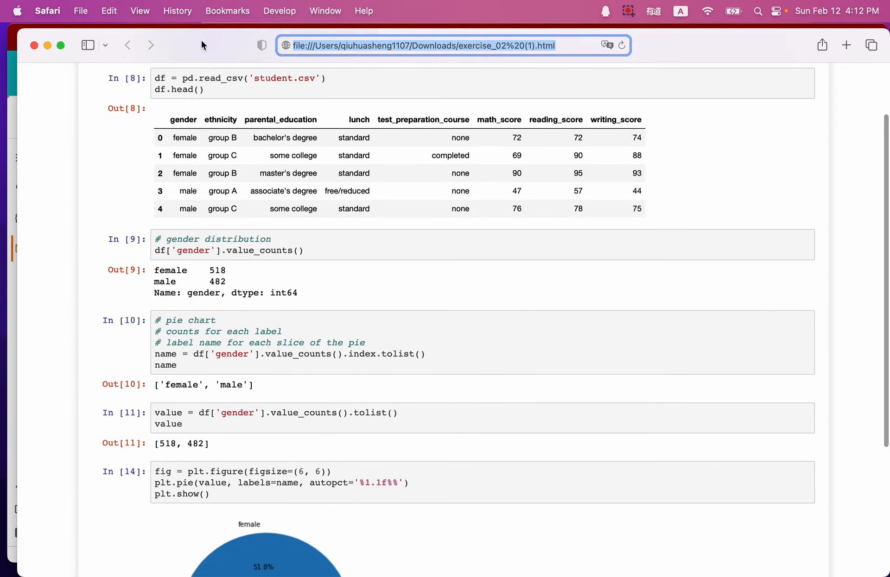
pyautogui.moveTo(32, 48)
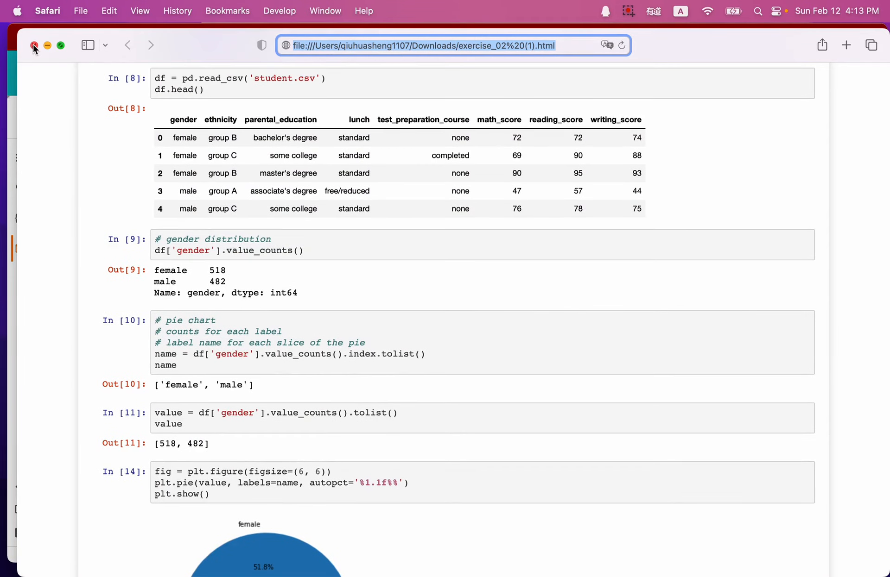